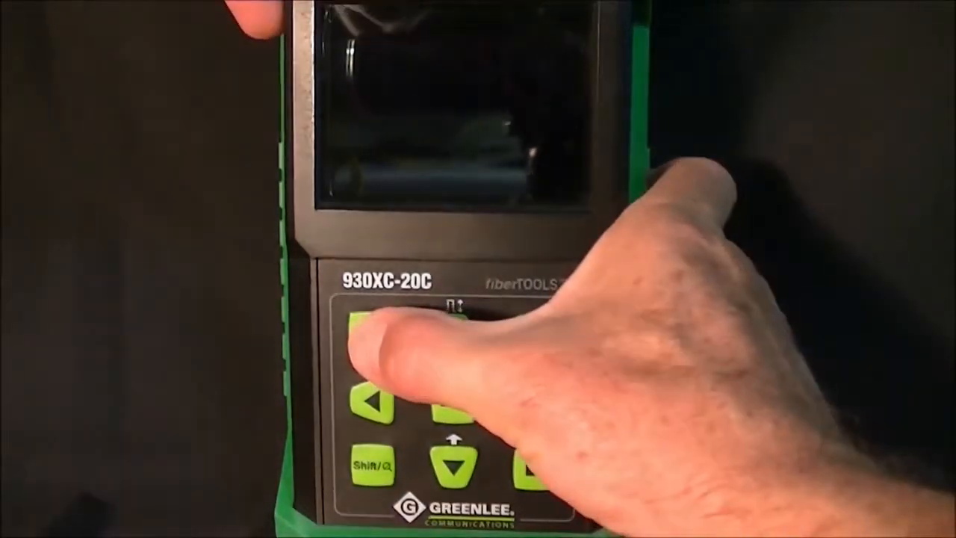
Power up the OTDR and bring up the Range list (Auto to 240 km) in the test settings.
{"action": "left_click", "coordinate": [370, 336]}
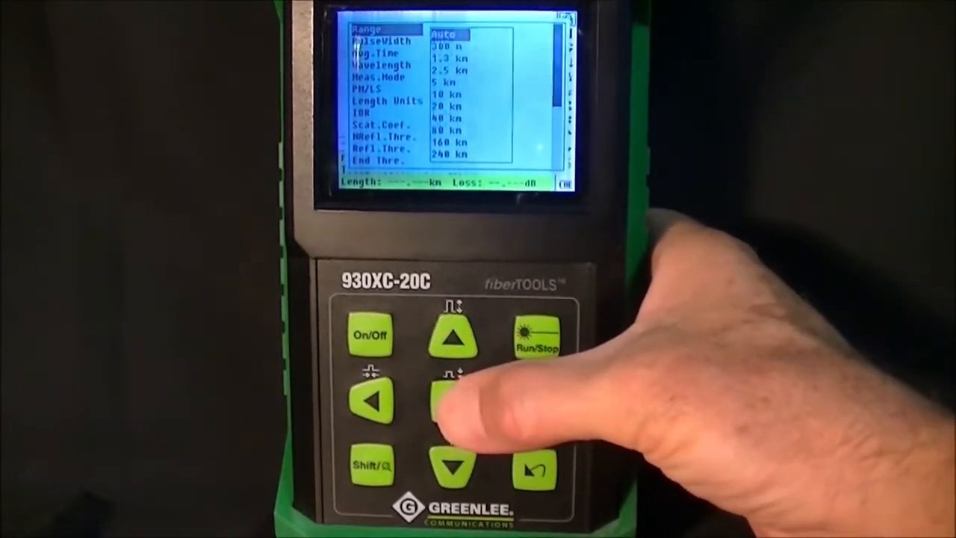
Set Range and PulseWidth to Auto and start the automatic 1550 nm fiber measurement.
{"action": "left_click", "coordinate": [453, 404]}
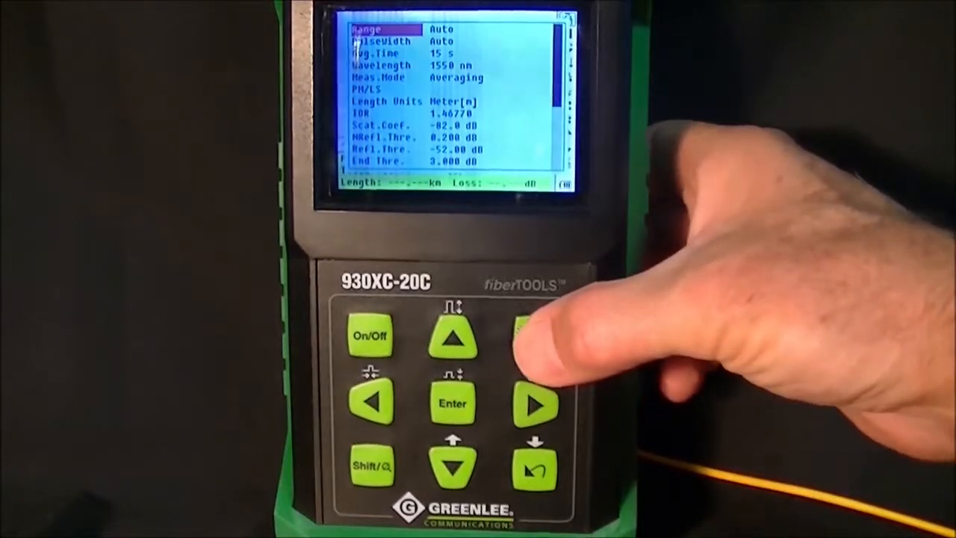
{"action": "left_click", "coordinate": [538, 336]}
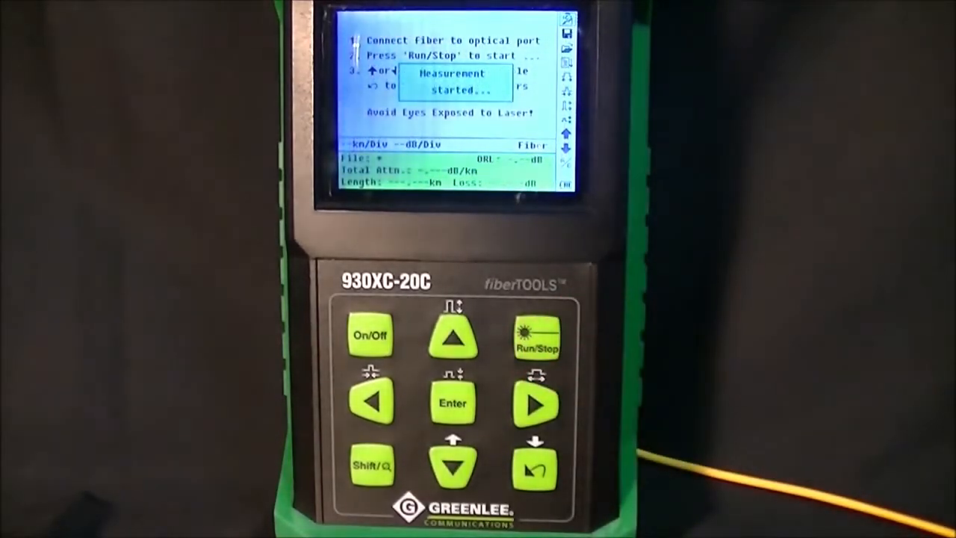